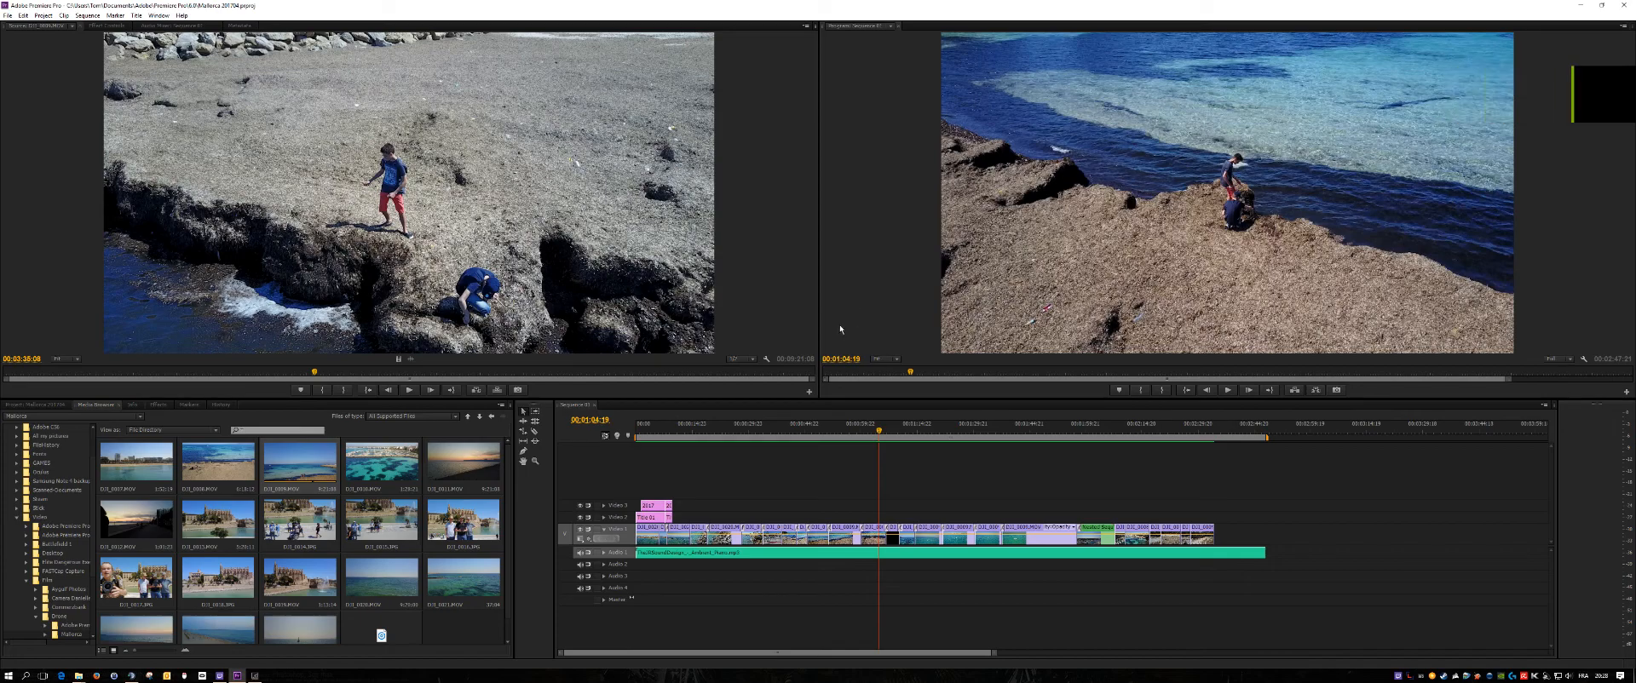
mouse_move(1090, 297)
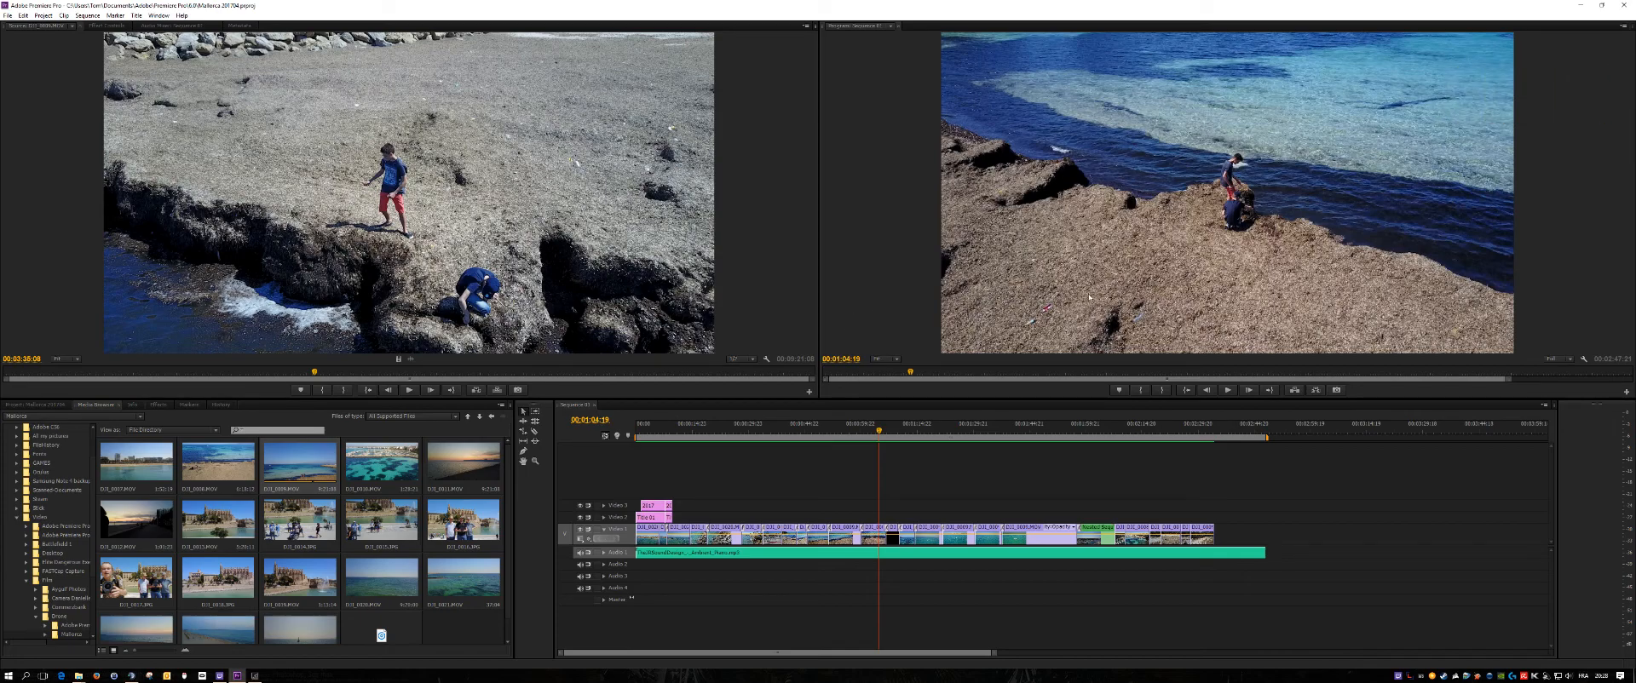
mouse_move(1022, 413)
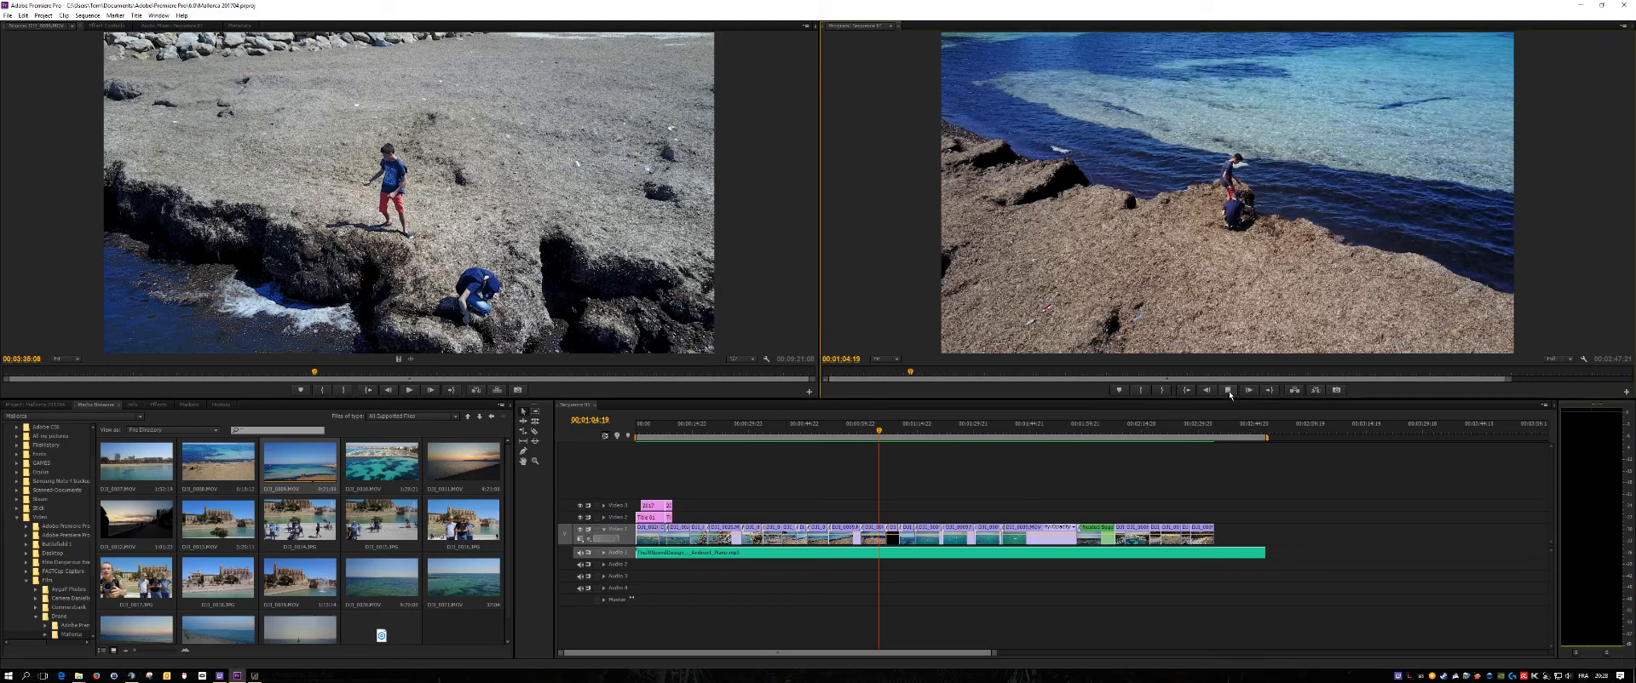
Play the coastal drone sequence in the Program Monitor through to about 1:12.
click(1227, 389)
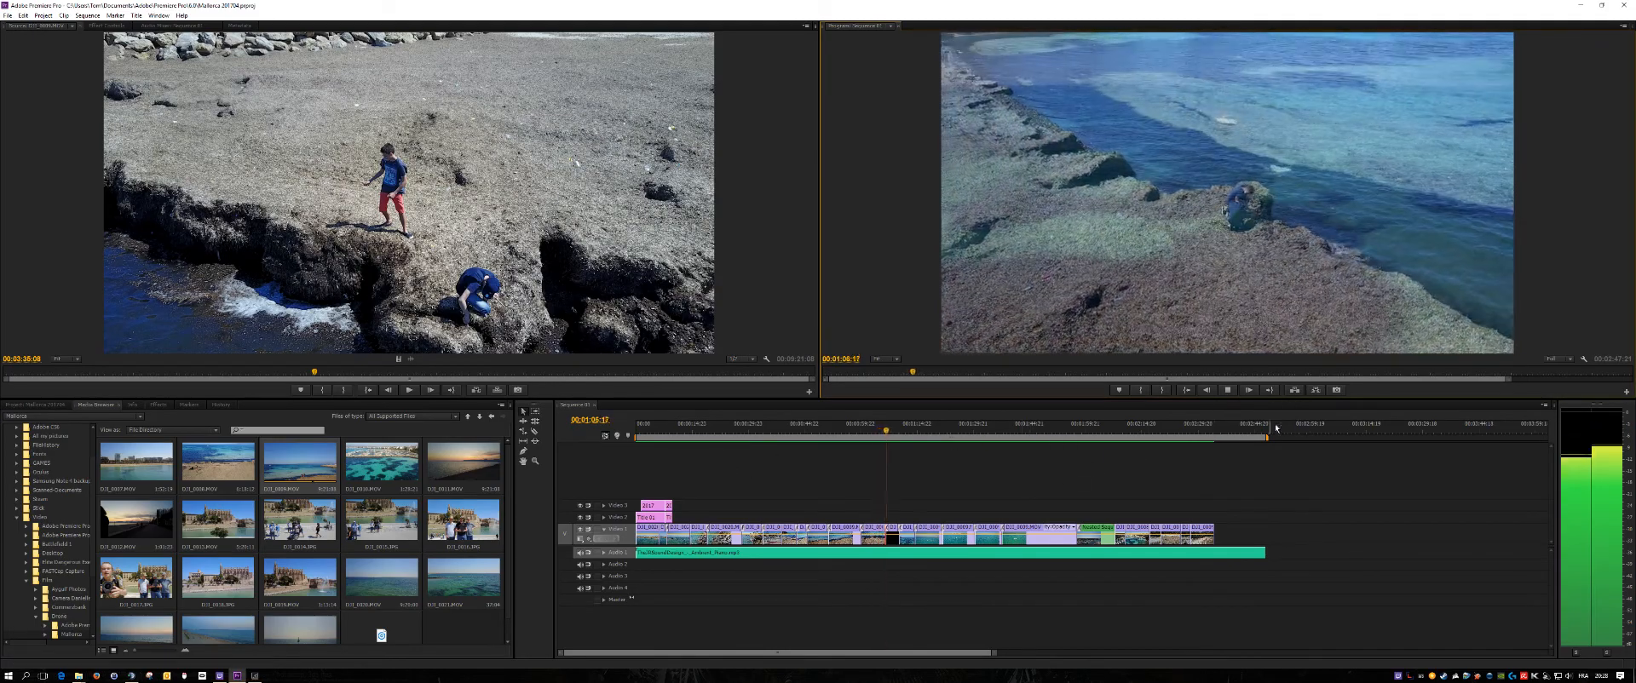
click(893, 423)
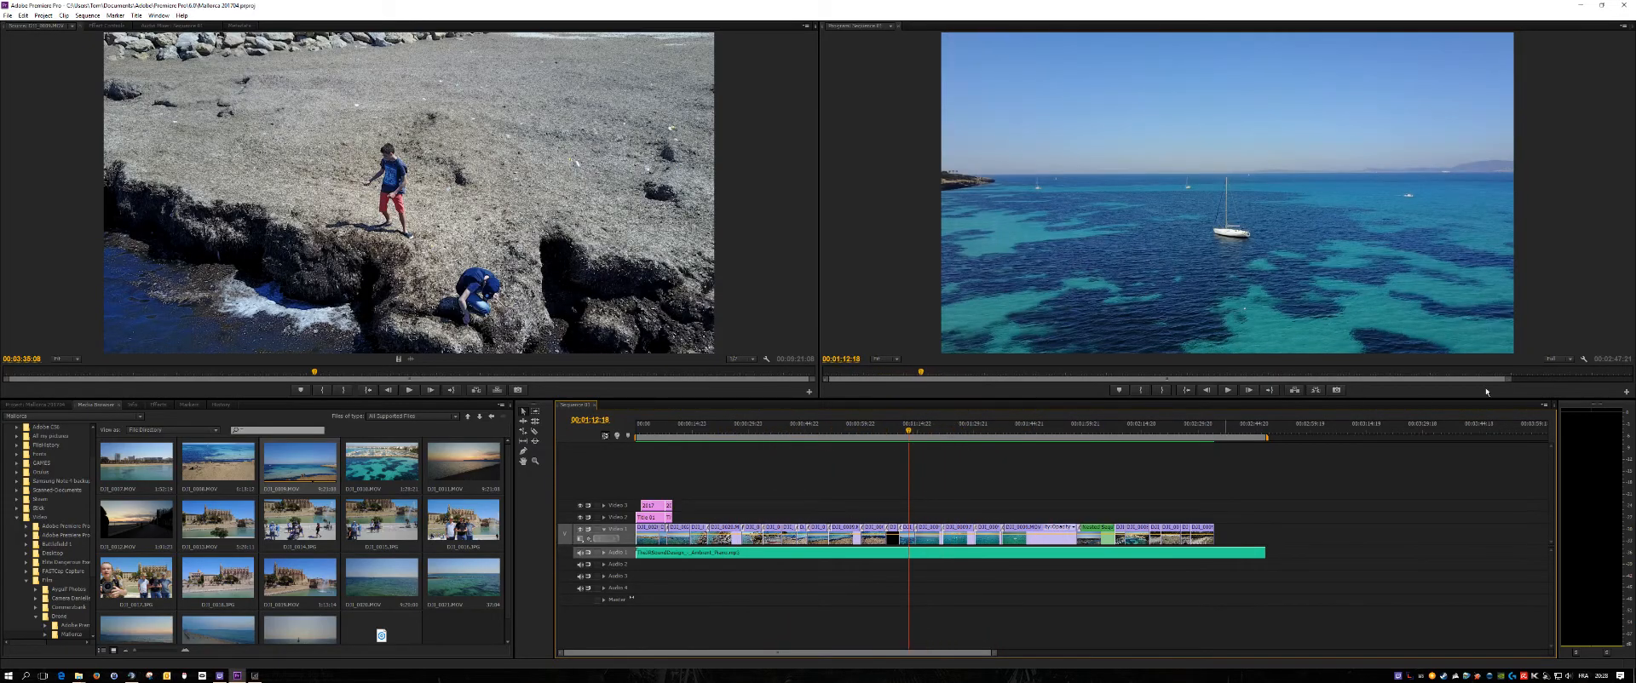
Start Source Monitor playback of the previewed clip to check its smoothness.
click(824, 429)
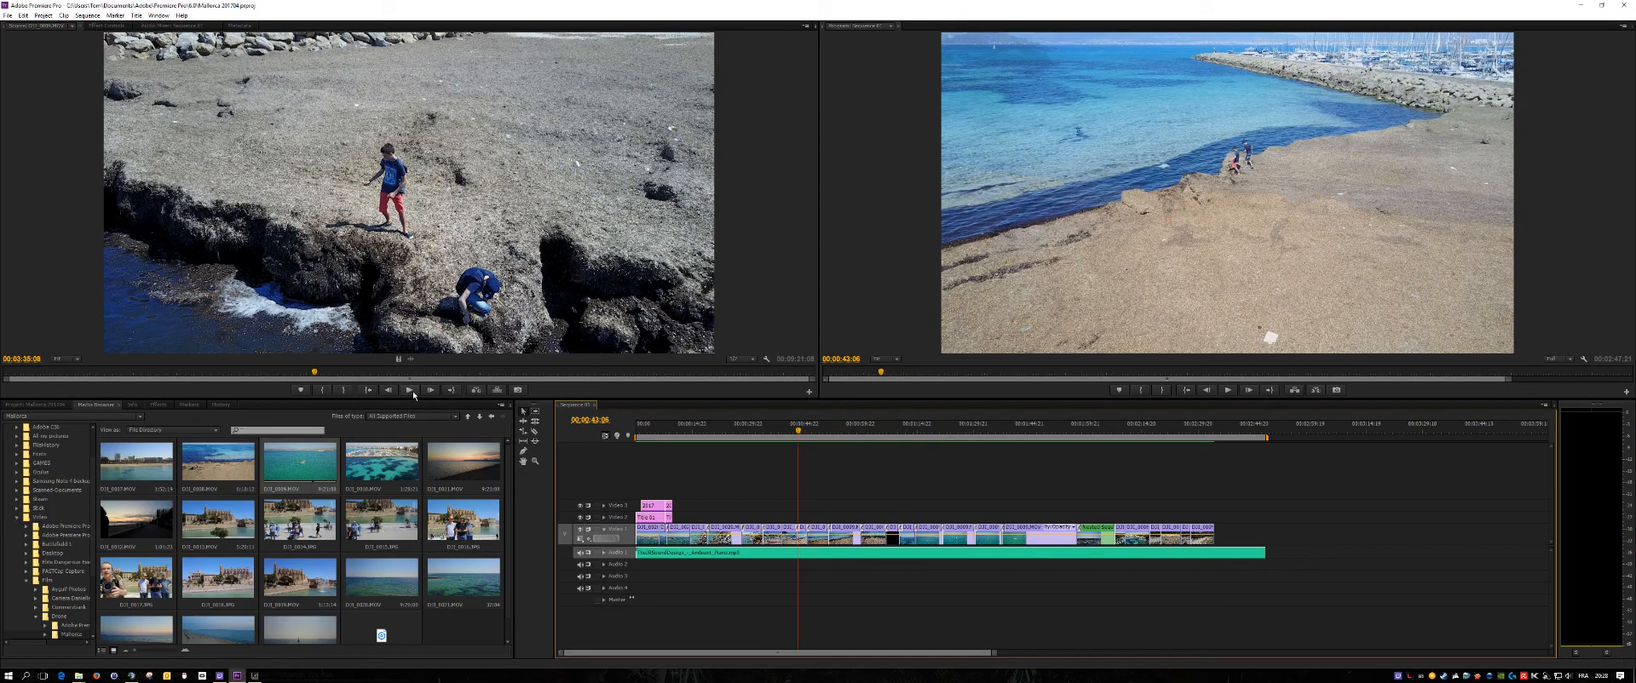
mouse_move(408, 390)
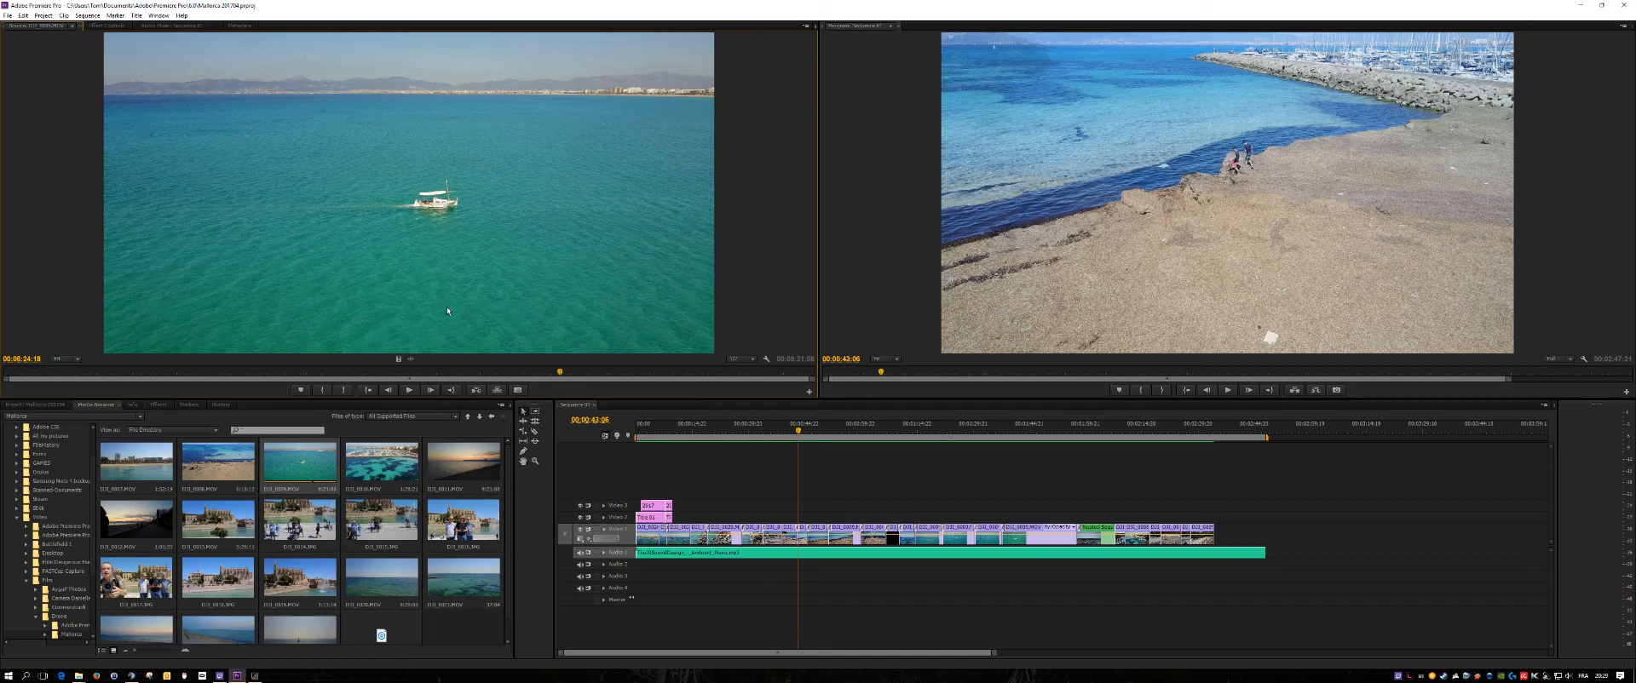
mouse_move(359, 422)
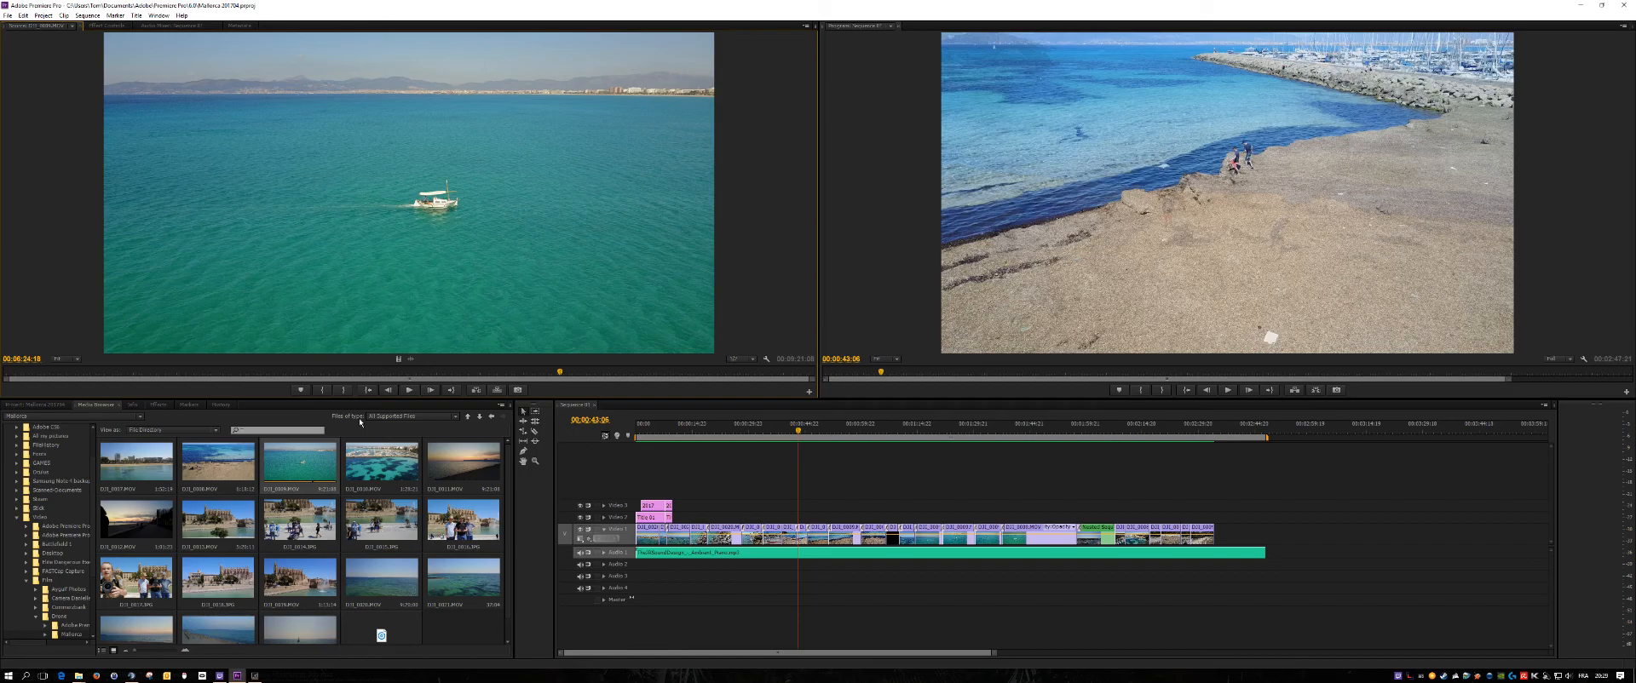
mouse_move(357, 553)
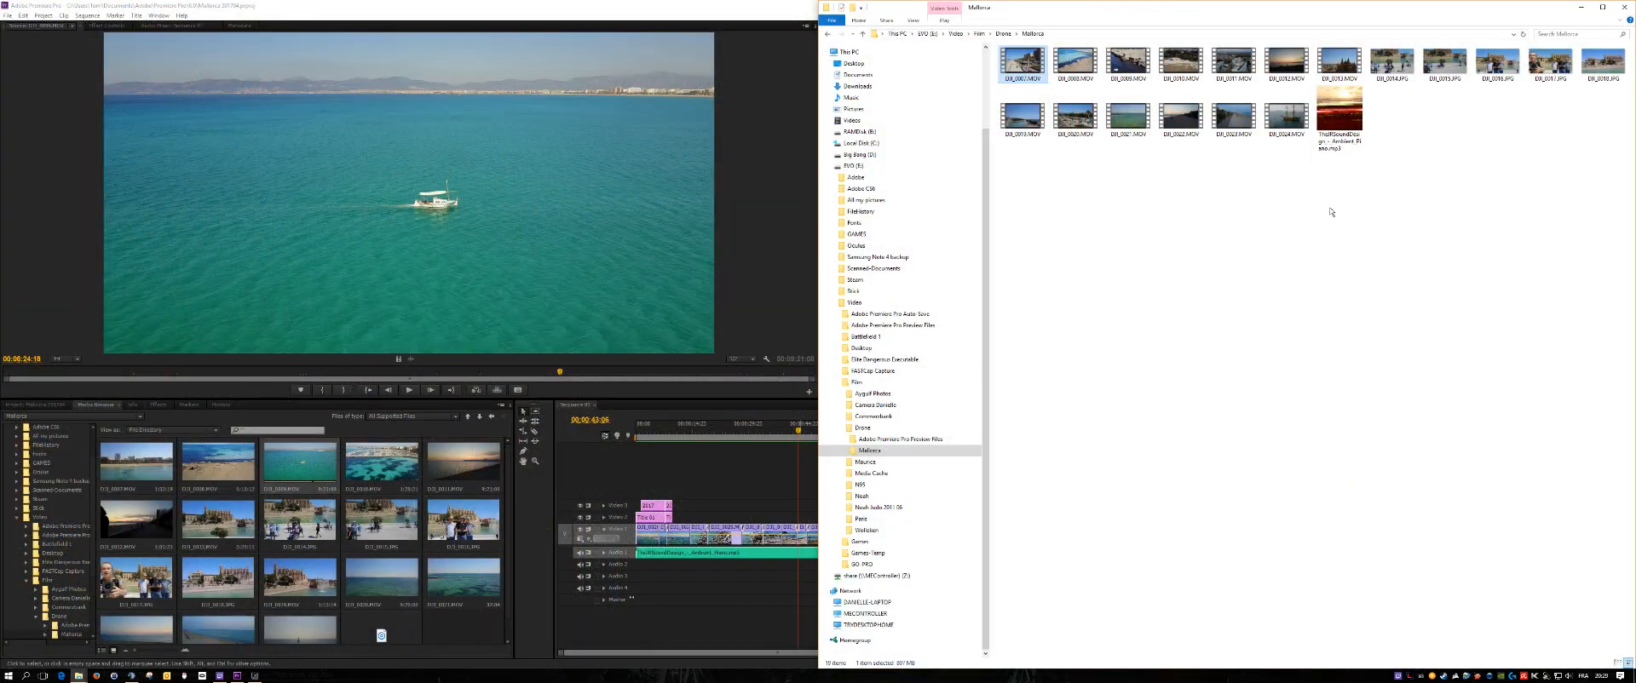
Open the third Mallorca drone clip with MPC-HC from File Explorer.
click(1075, 63)
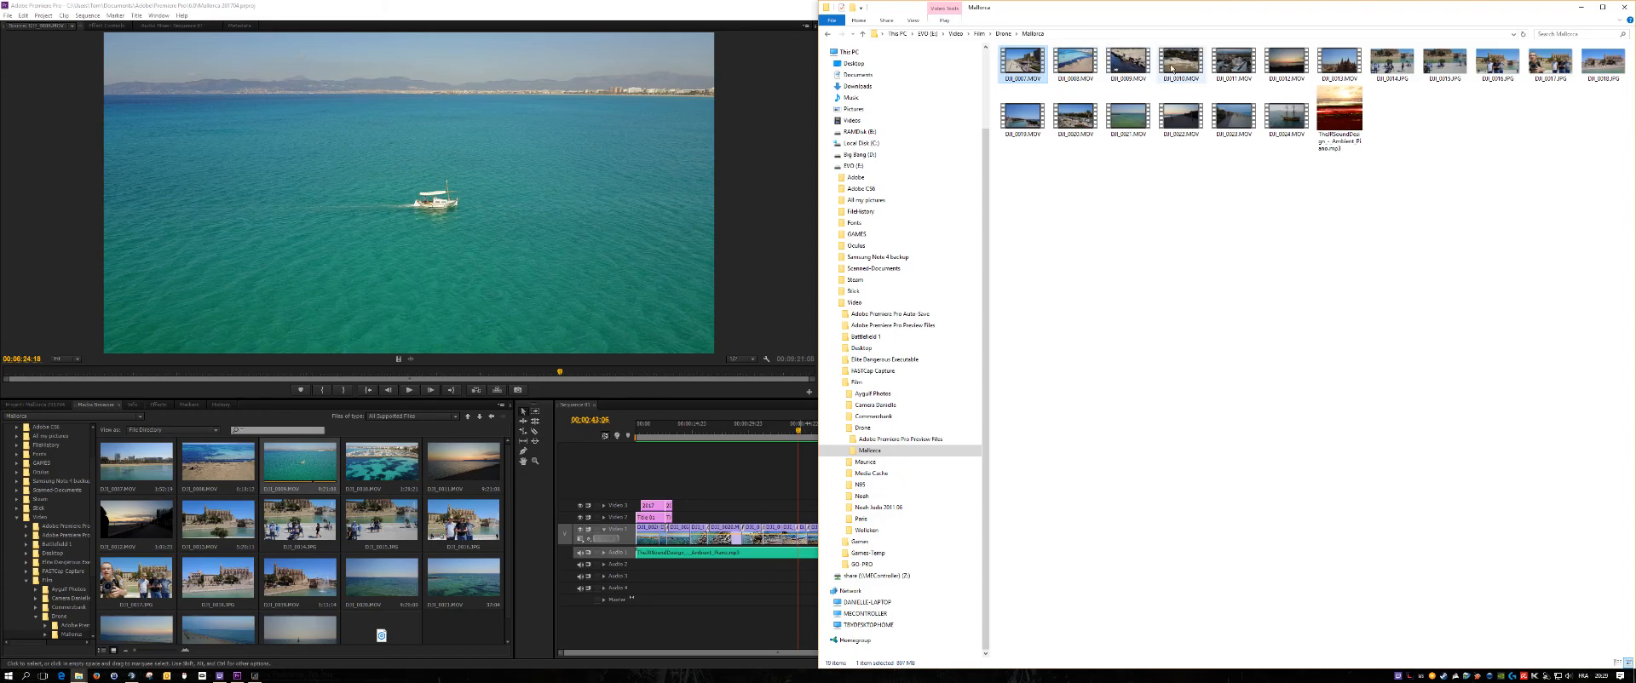
right_click(1128, 63)
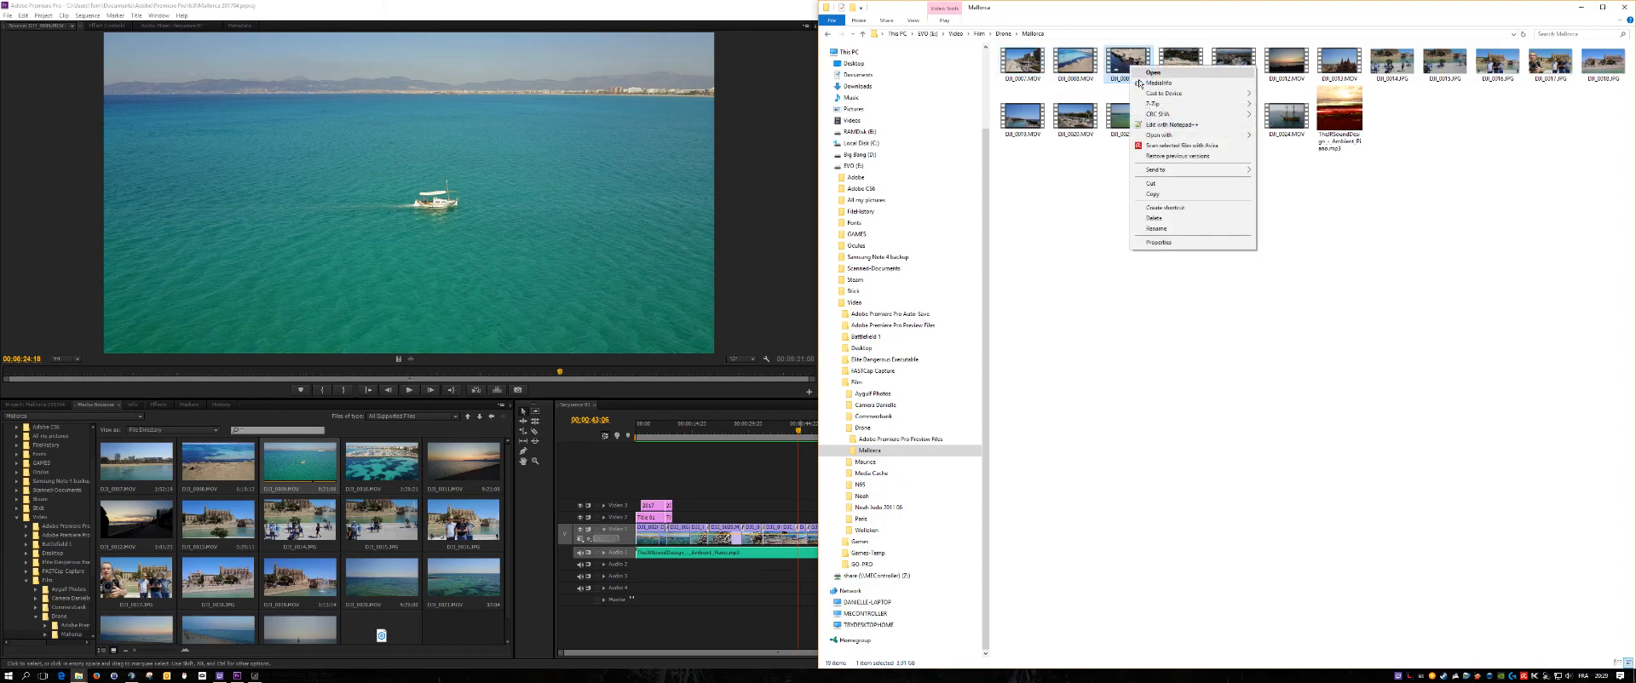
click(1159, 134)
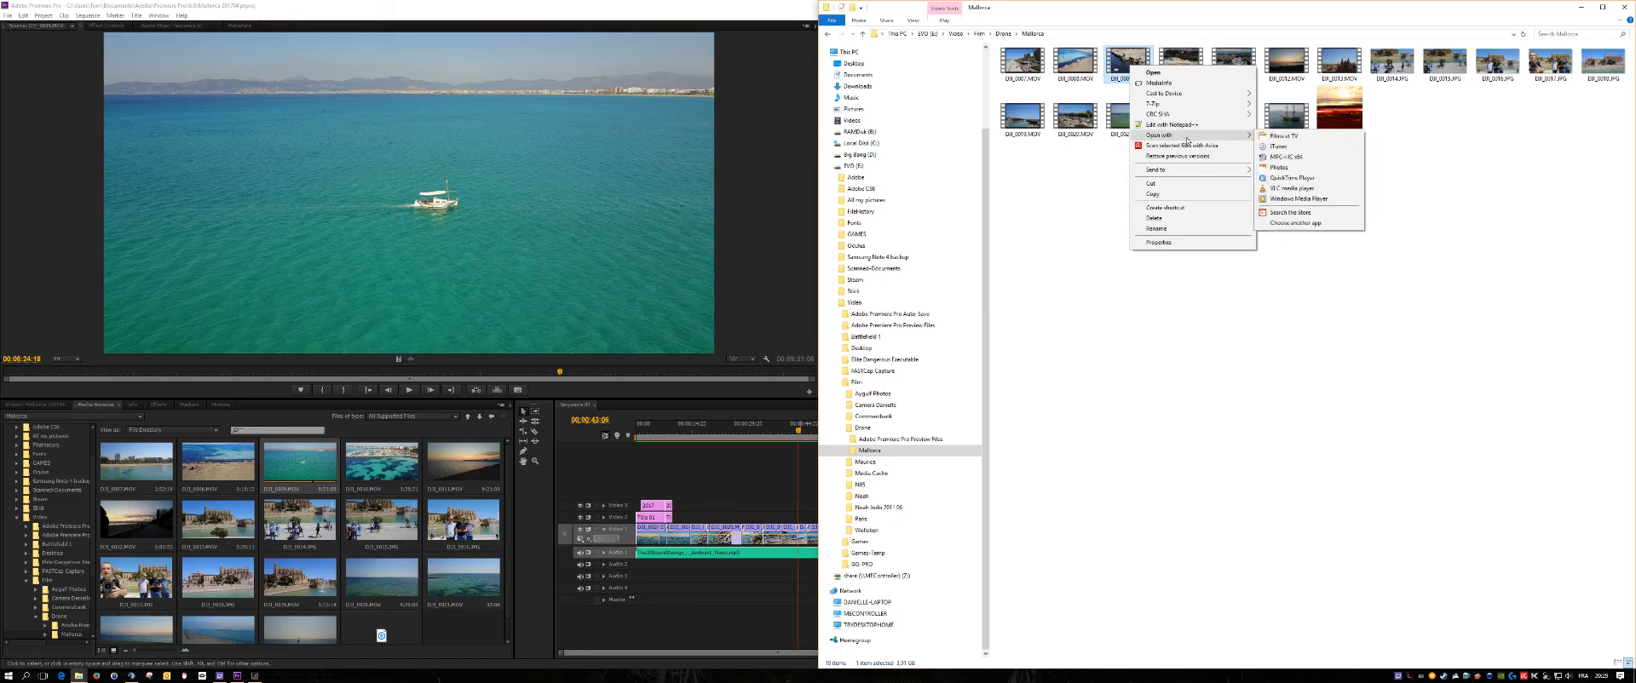
click(1284, 157)
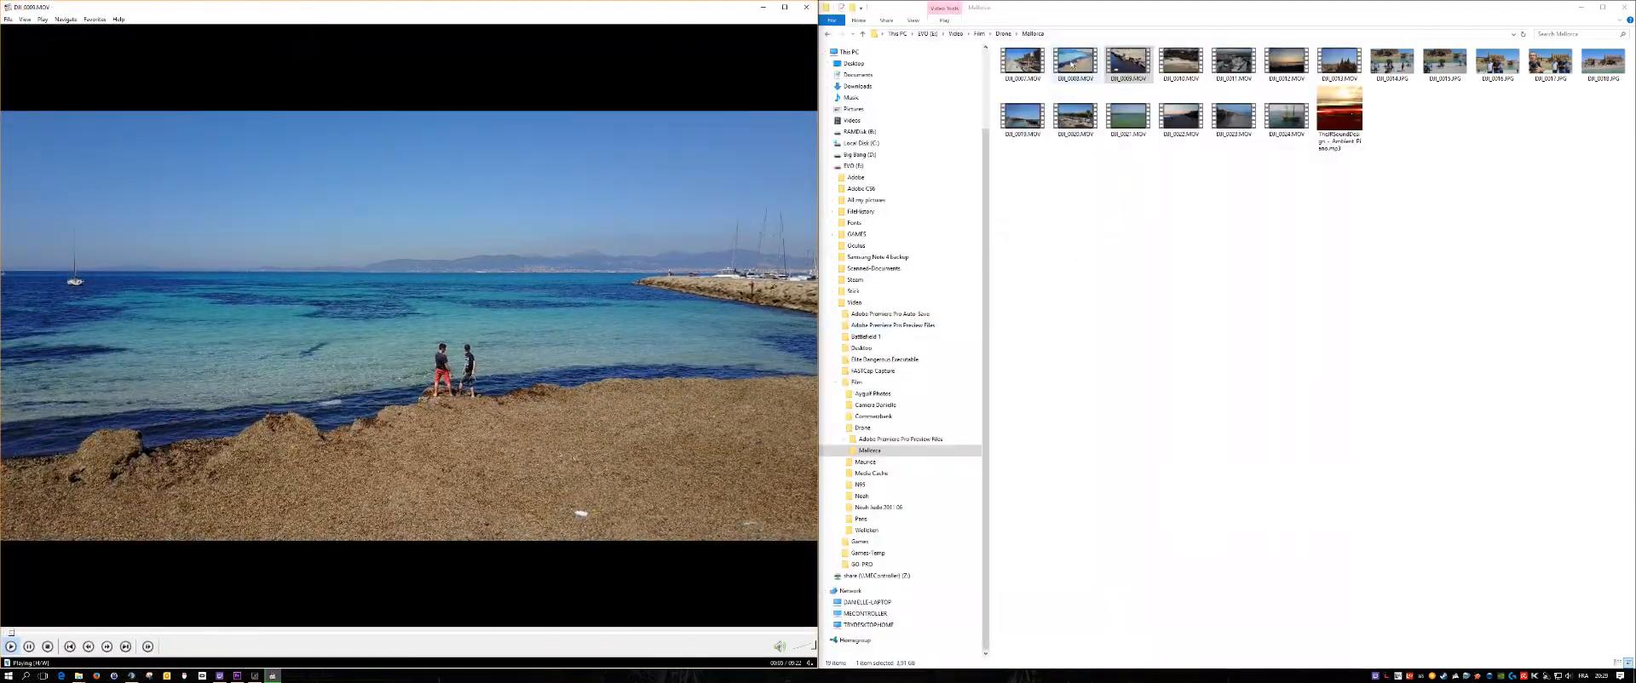
Open another Mallorca clip in MPC-HC via the right-click Open with menu.
right_click(1074, 62)
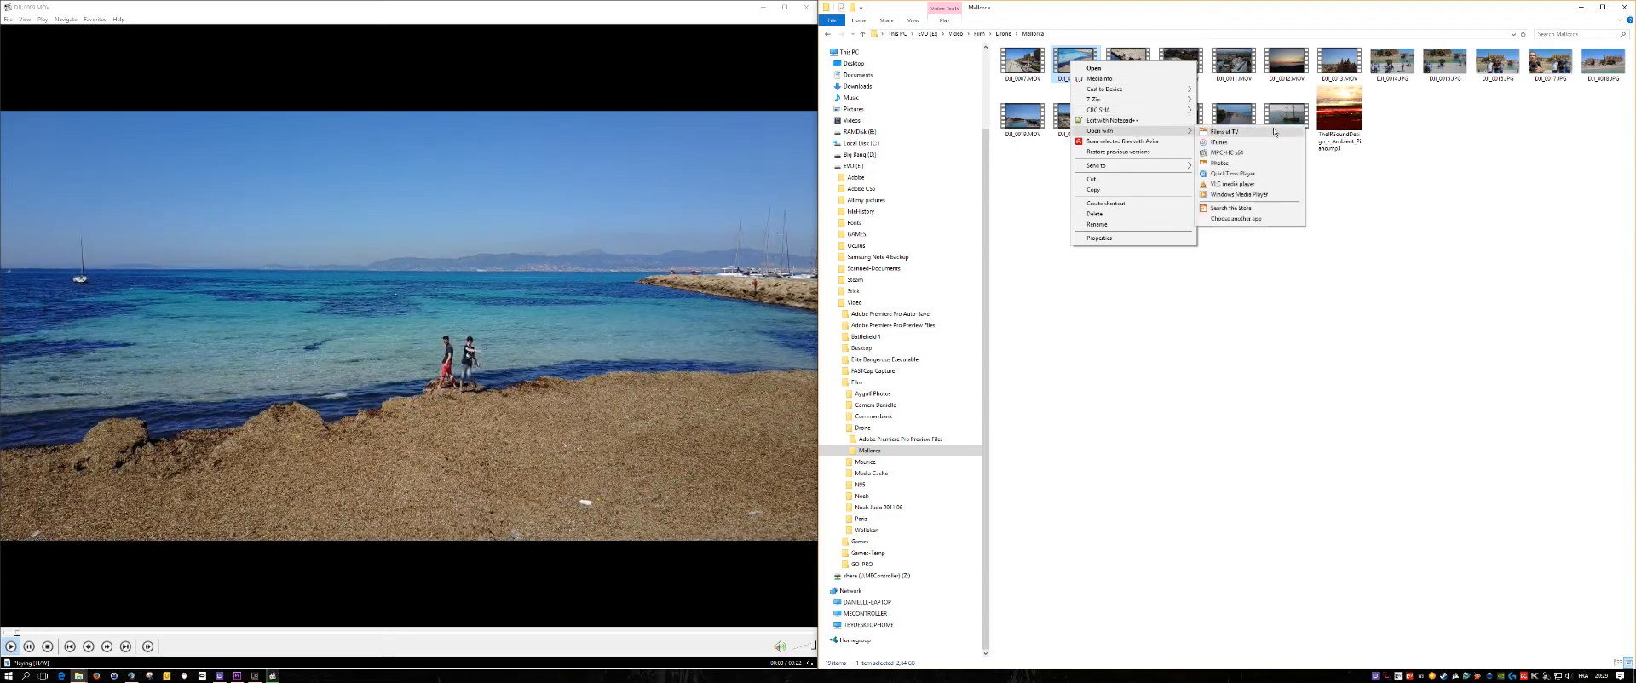
click(1225, 130)
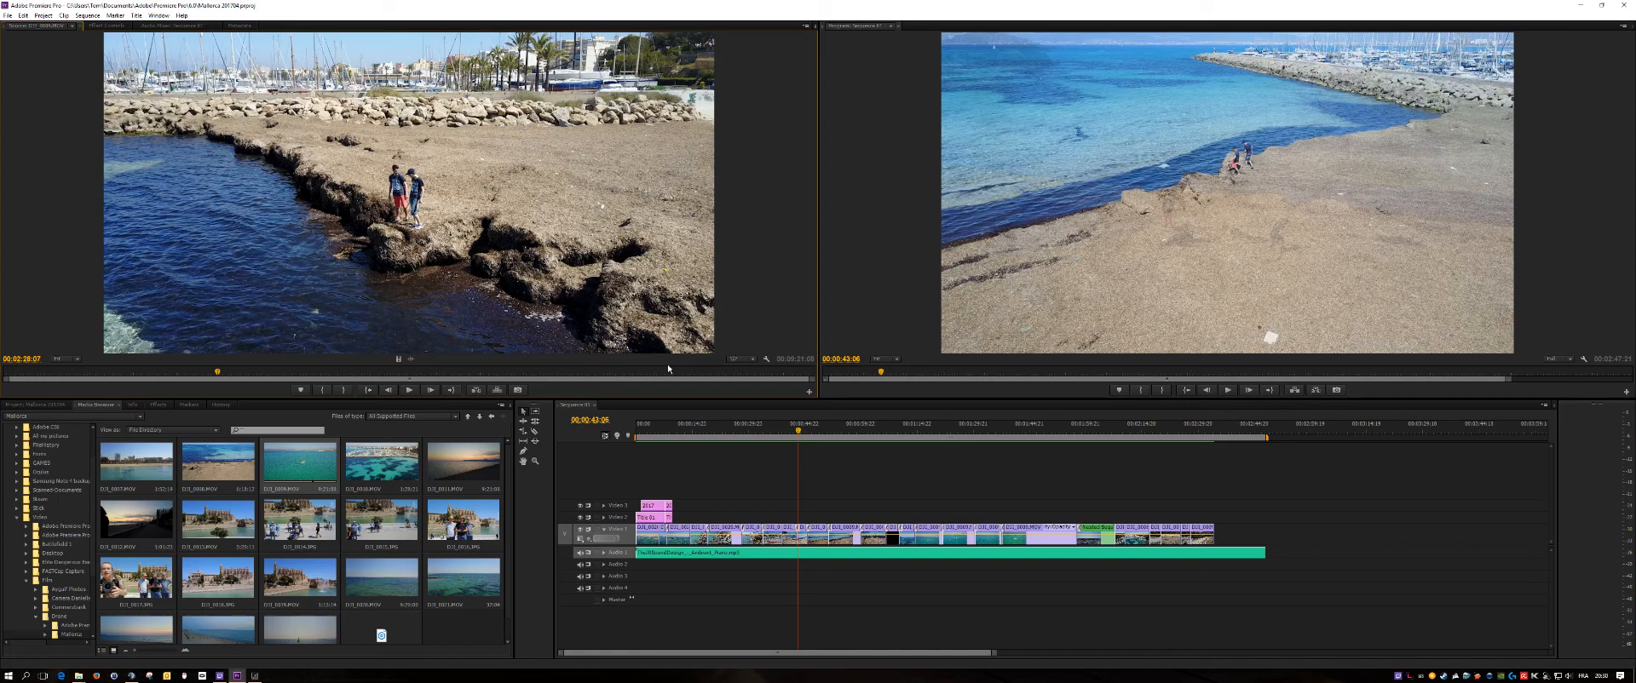
mouse_move(669, 367)
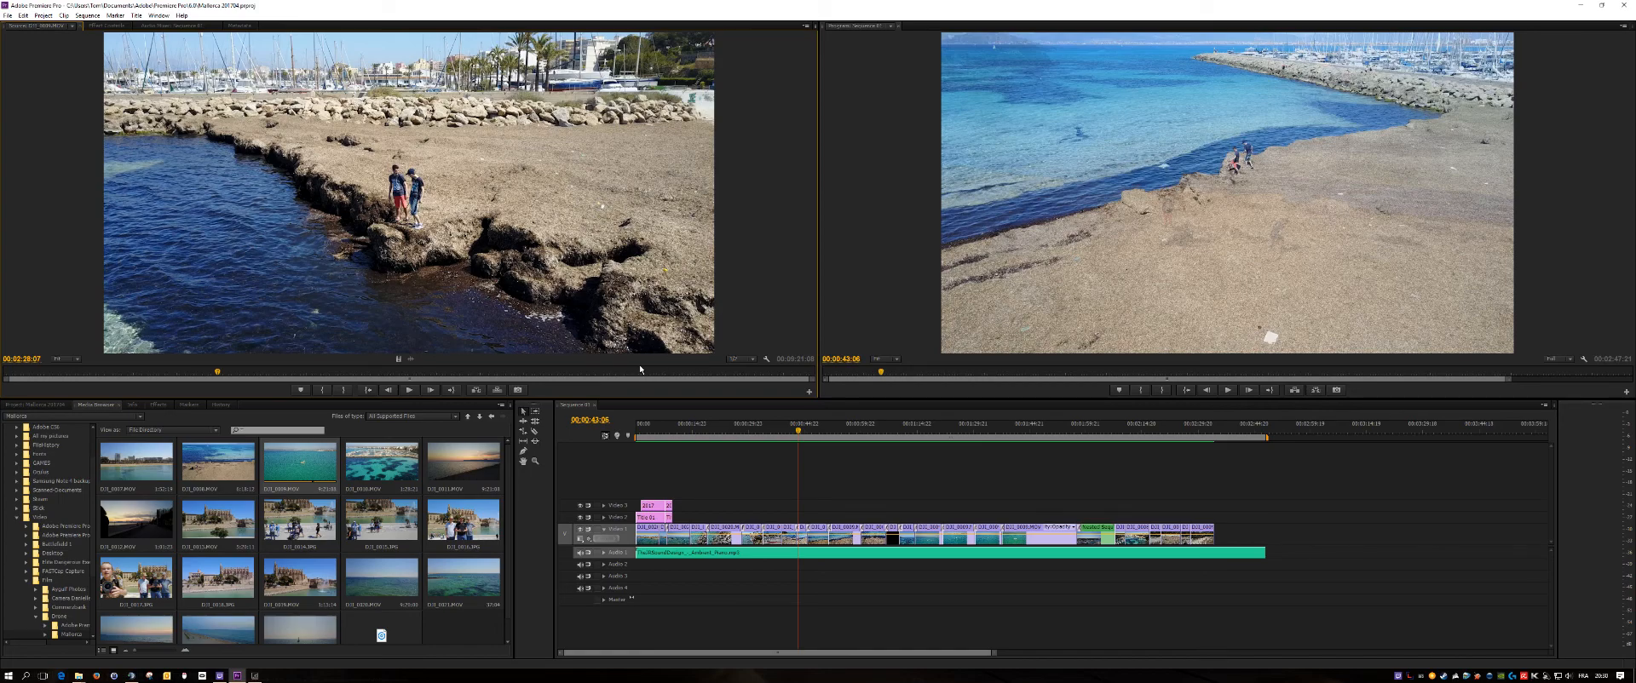
mouse_move(1163, 297)
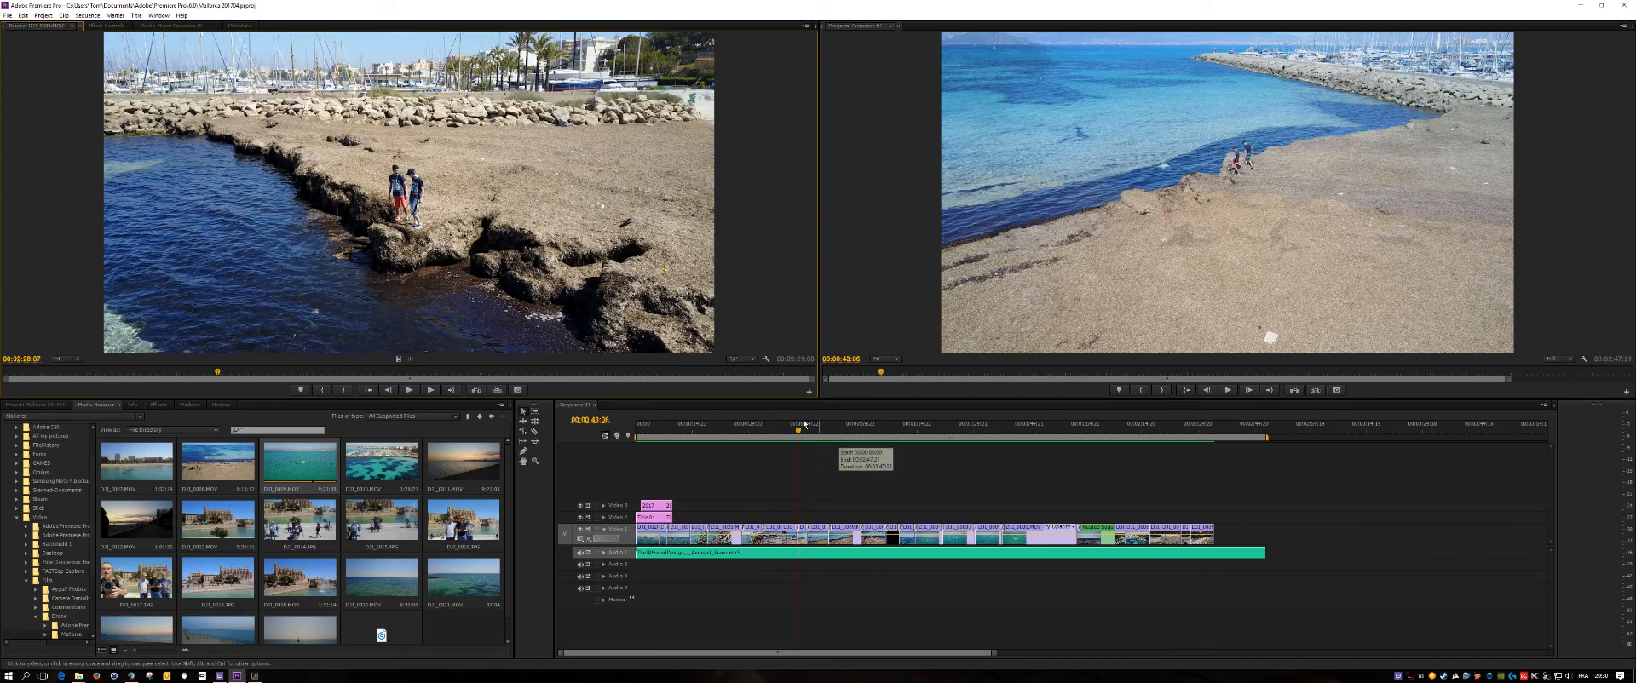
Move the sequence playhead to about 1:02 on the timeline ruler.
click(869, 423)
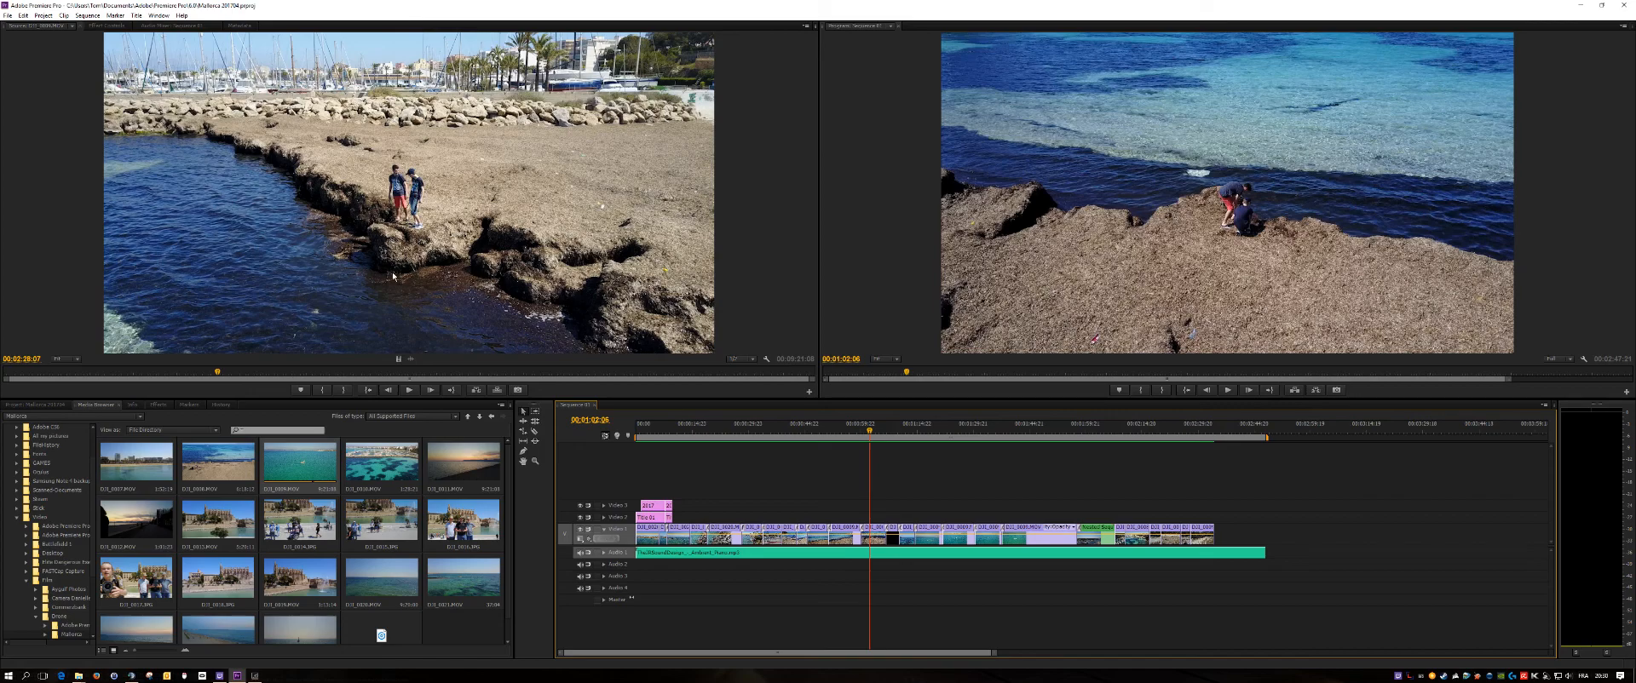
mouse_move(390, 585)
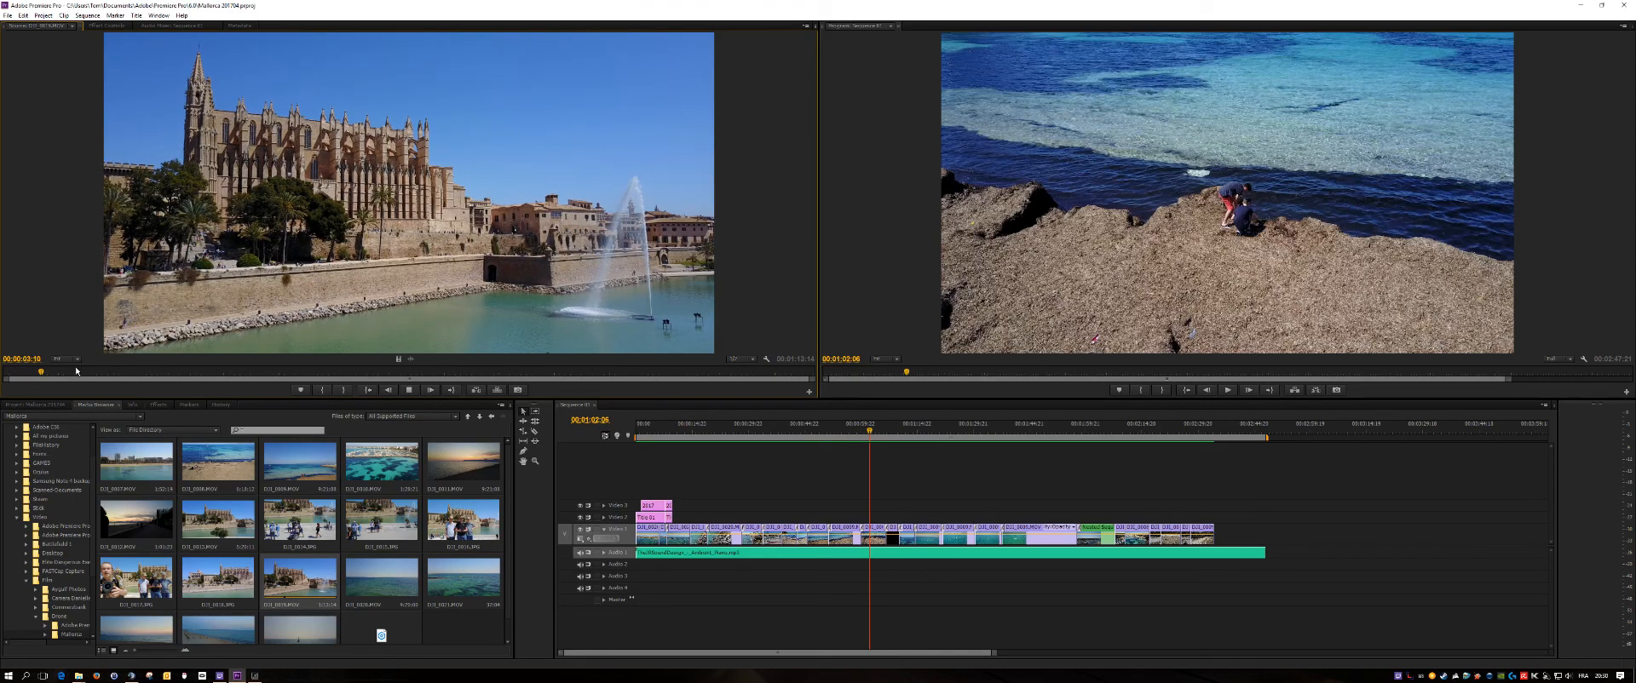
Scrub through the start of the cathedral clip and play it in the Source Monitor.
drag(40, 372, 104, 372)
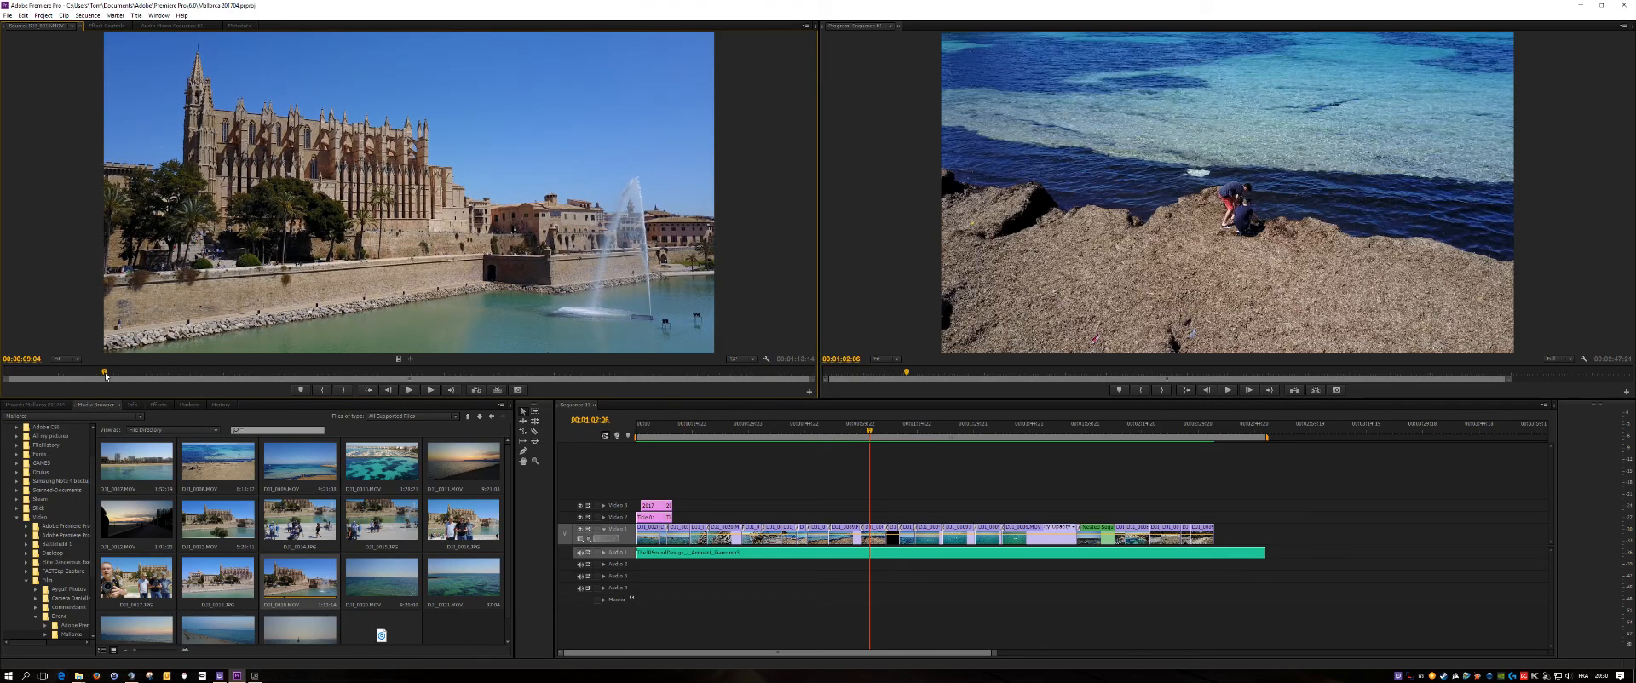
click(407, 390)
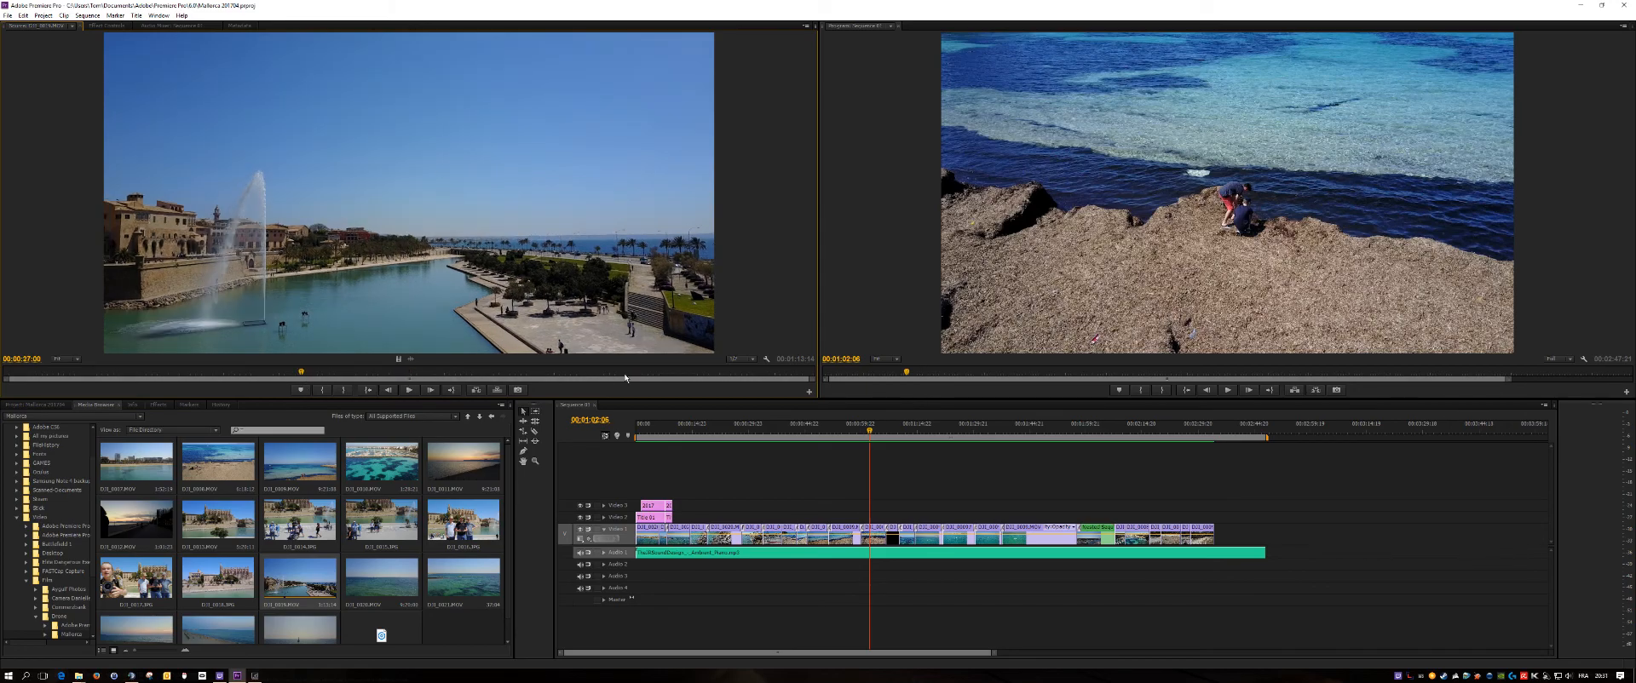
click(408, 389)
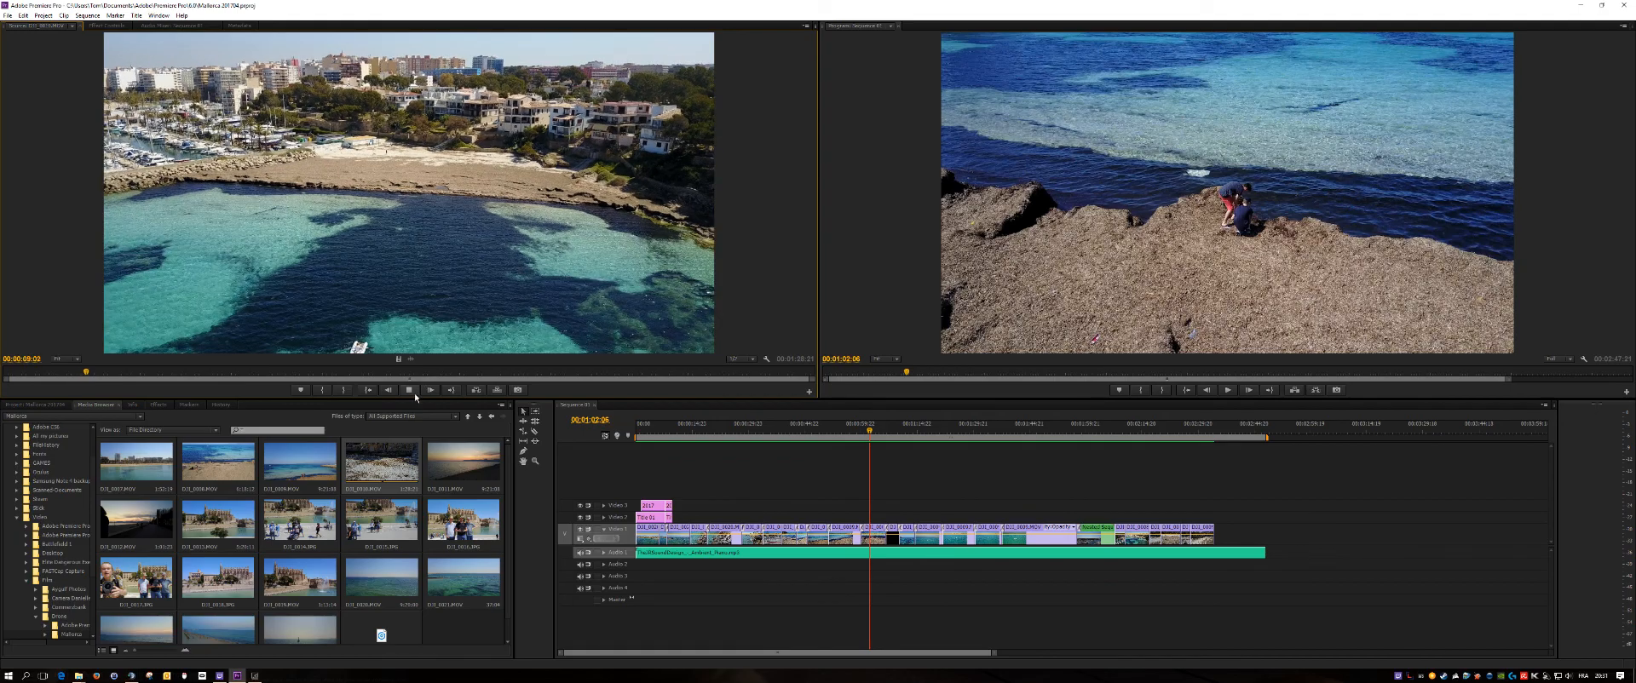
Play the coastal town and marina clip in the Source Monitor.
click(408, 390)
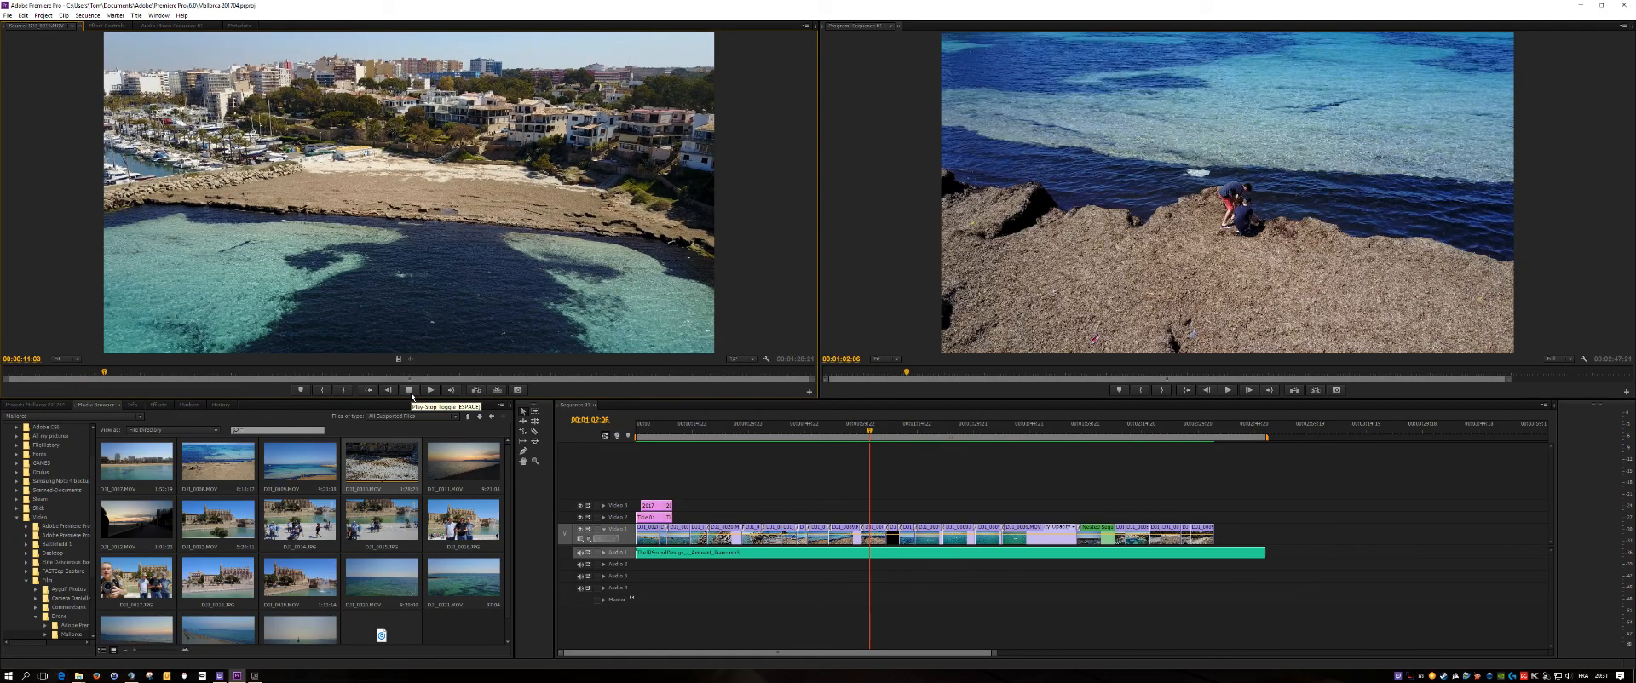